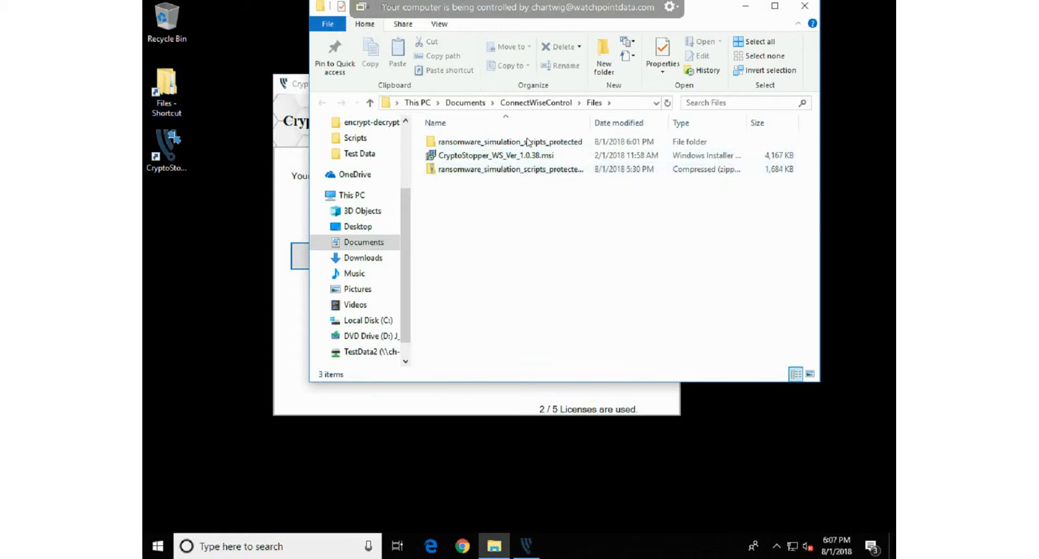
# Browse into ransomware_simulation_scripts_protected, then its inner ransomware_simulation_scripts folder.
pyautogui.doubleClick(509, 141)
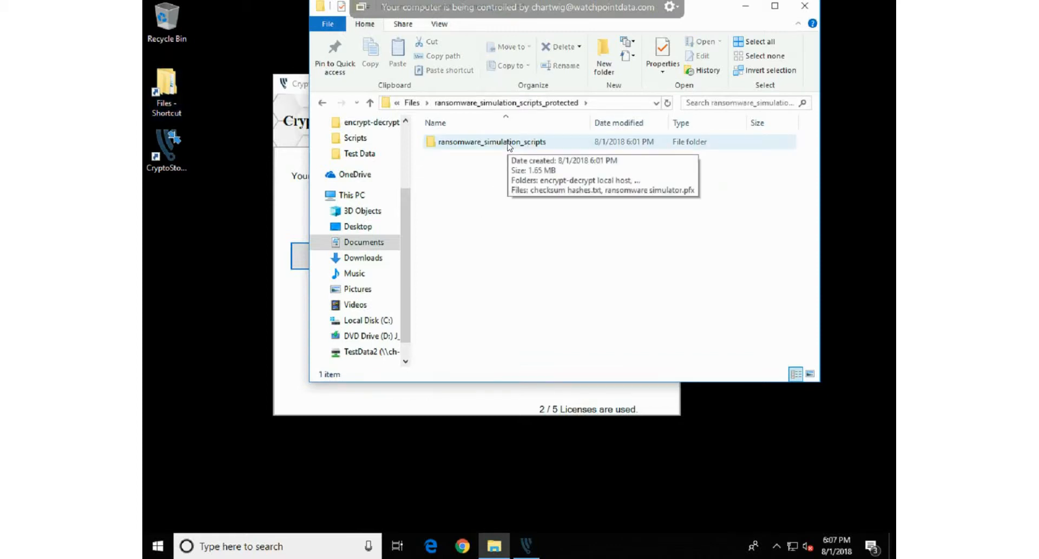
pyautogui.doubleClick(492, 141)
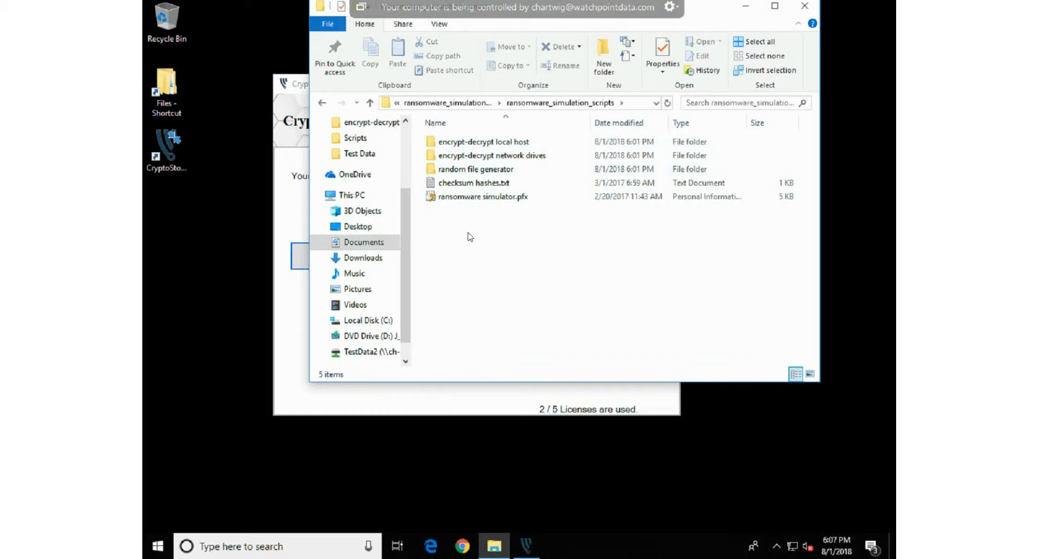
pyautogui.moveTo(499, 257)
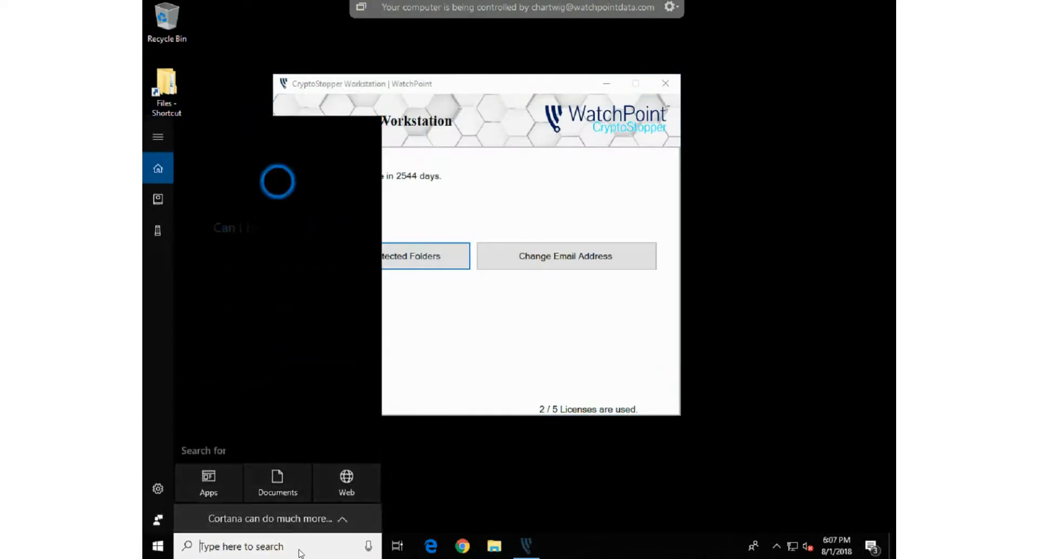
# Launch Windows PowerShell as administrator from the Start search.
pyautogui.write('powershell')
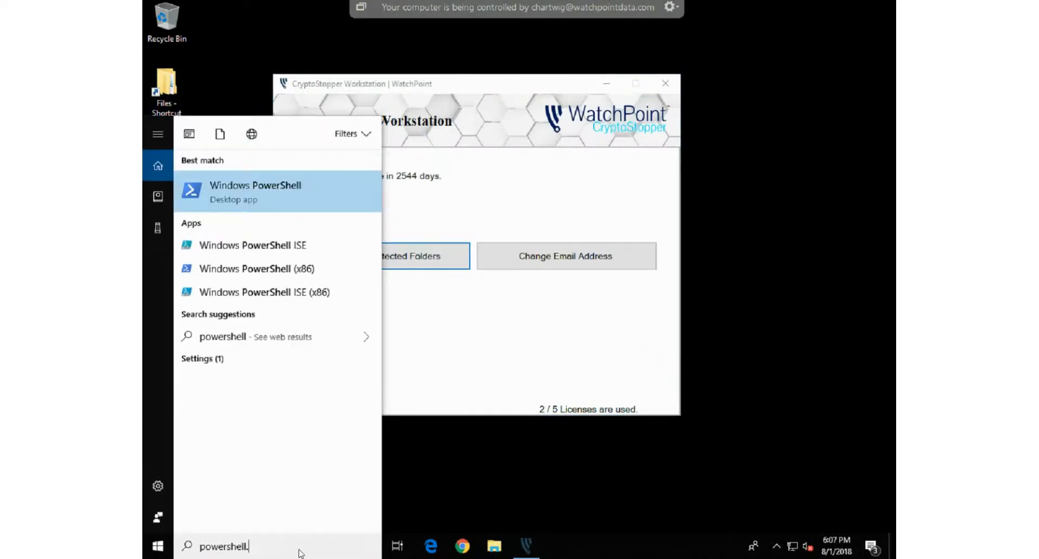
pyautogui.rightClick(255, 191)
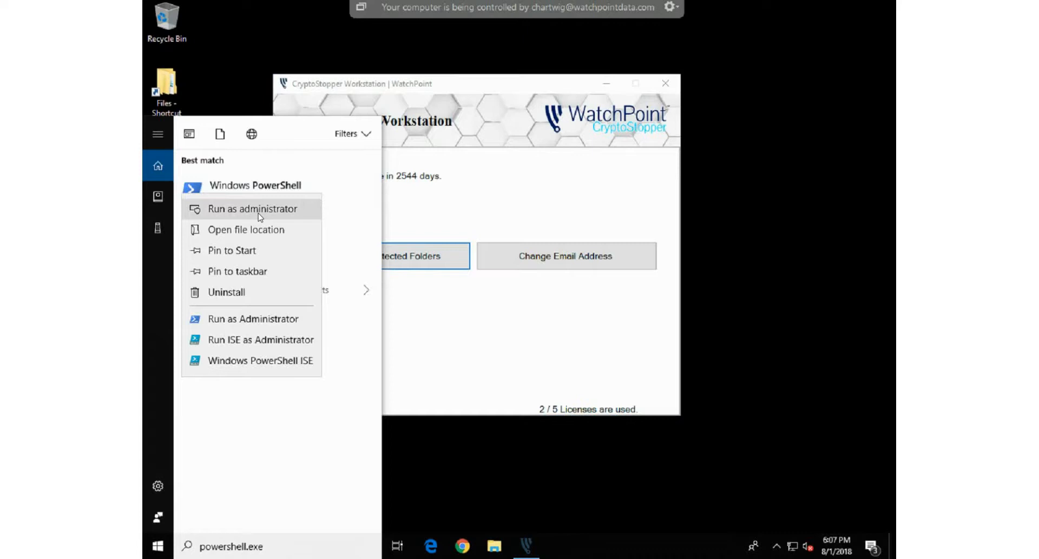
pyautogui.click(252, 208)
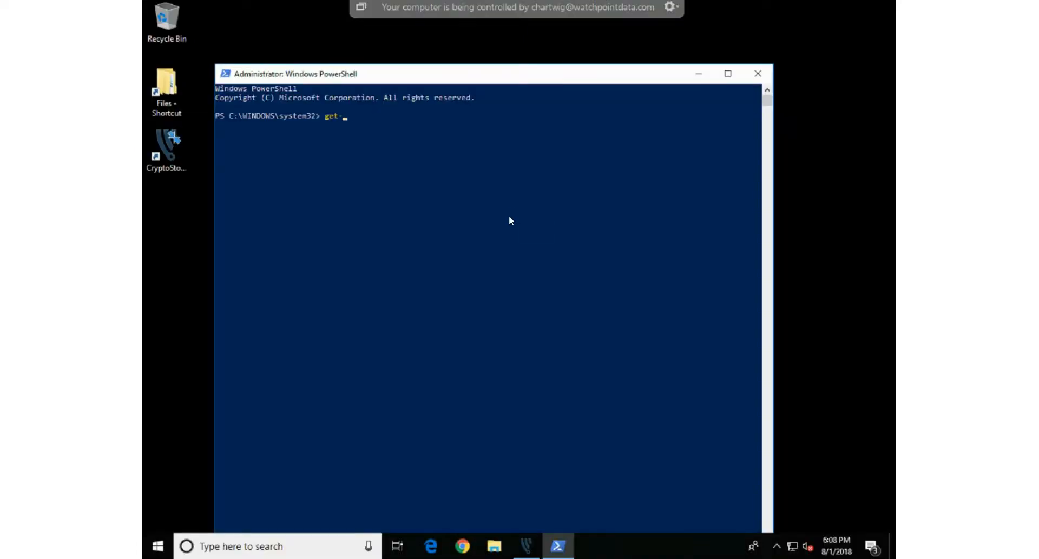
# Run get-childitem cert:\currentuser\my, which lists no personal certificates yet.
pyautogui.write('childitem cert')
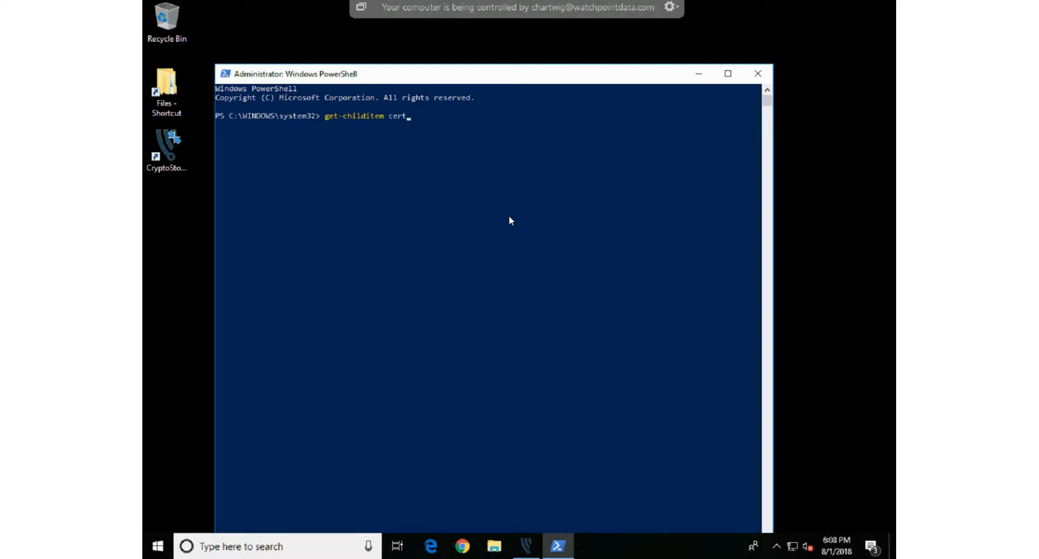
pyautogui.write(':\\current')
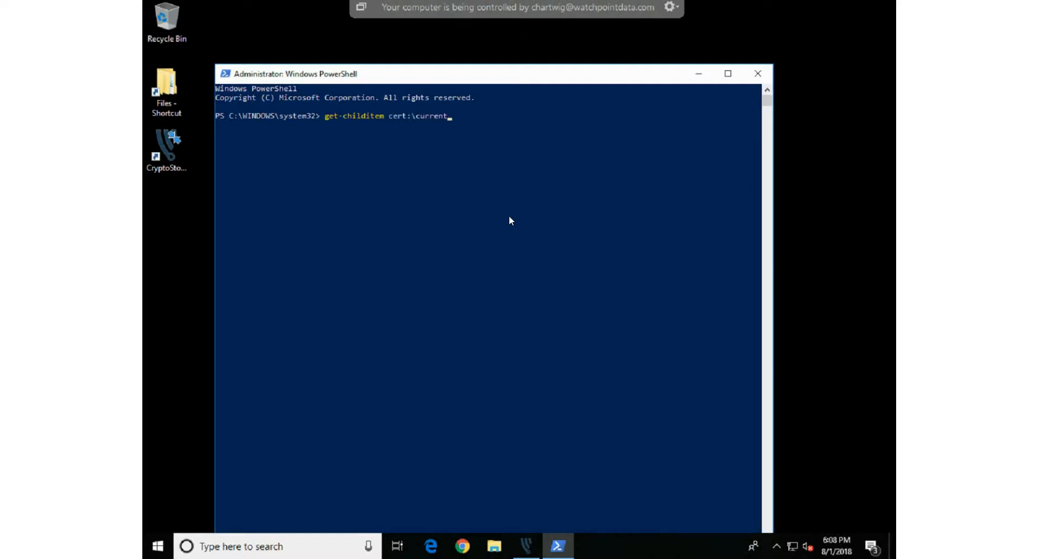
pyautogui.press('Return')
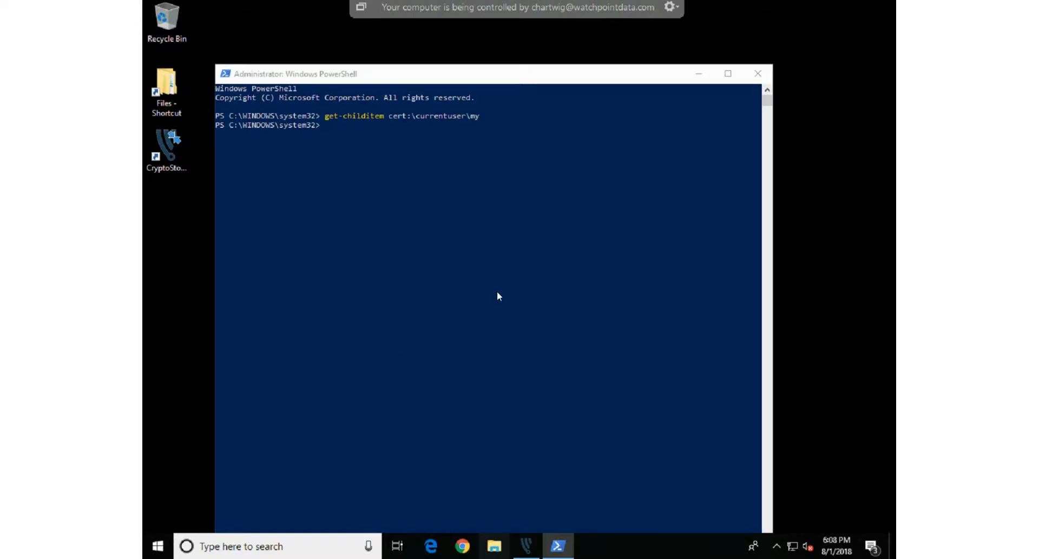
# Browse to C:\RSScripts and launch the ransomware simulator.pfx certificate import.
pyautogui.click(494, 546)
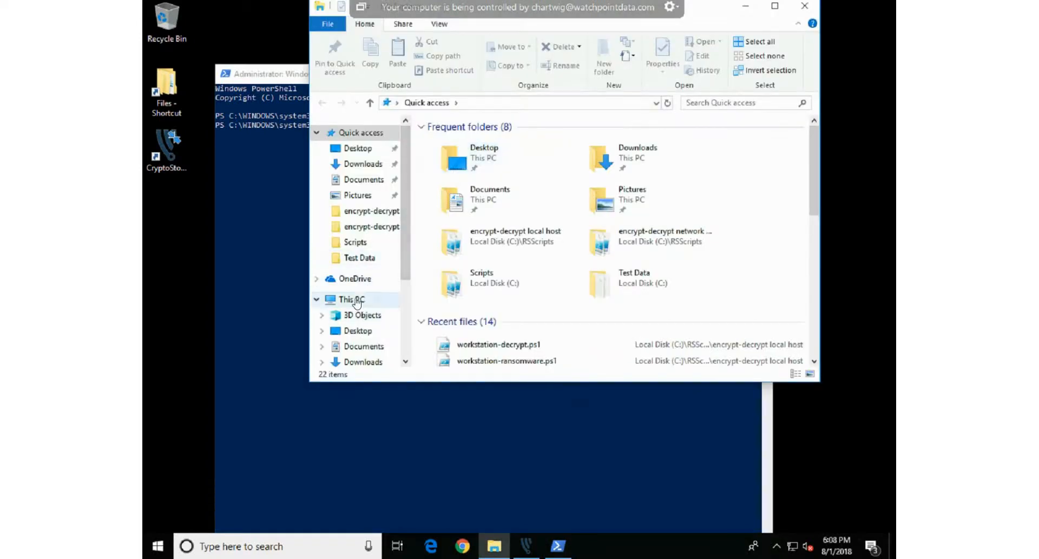
pyautogui.click(368, 351)
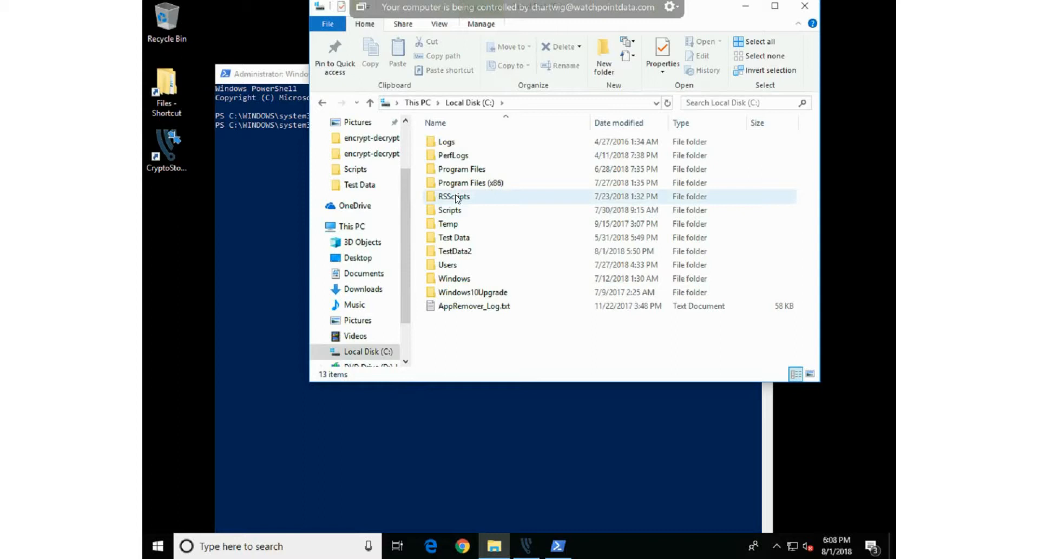
pyautogui.doubleClick(454, 196)
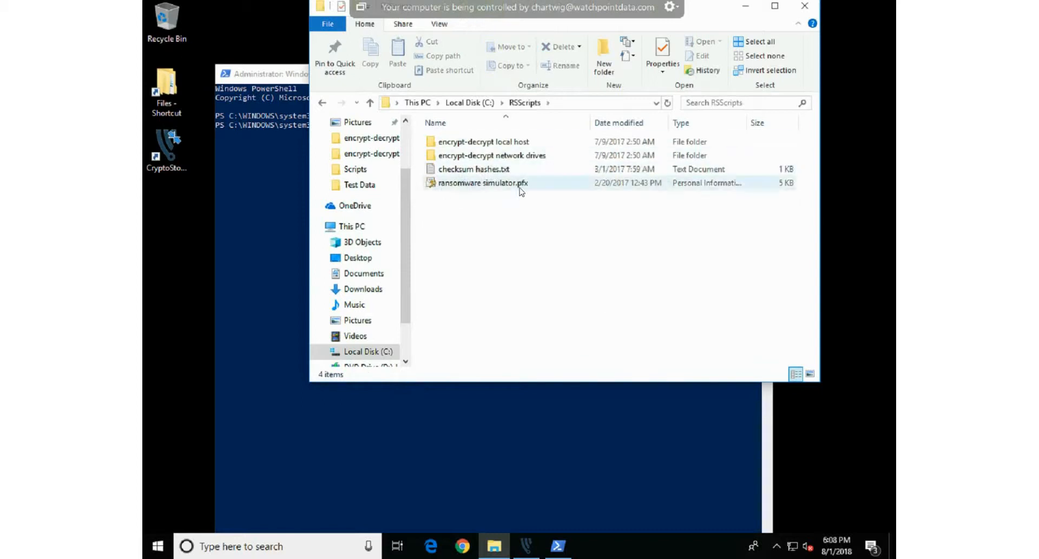
pyautogui.click(481, 183)
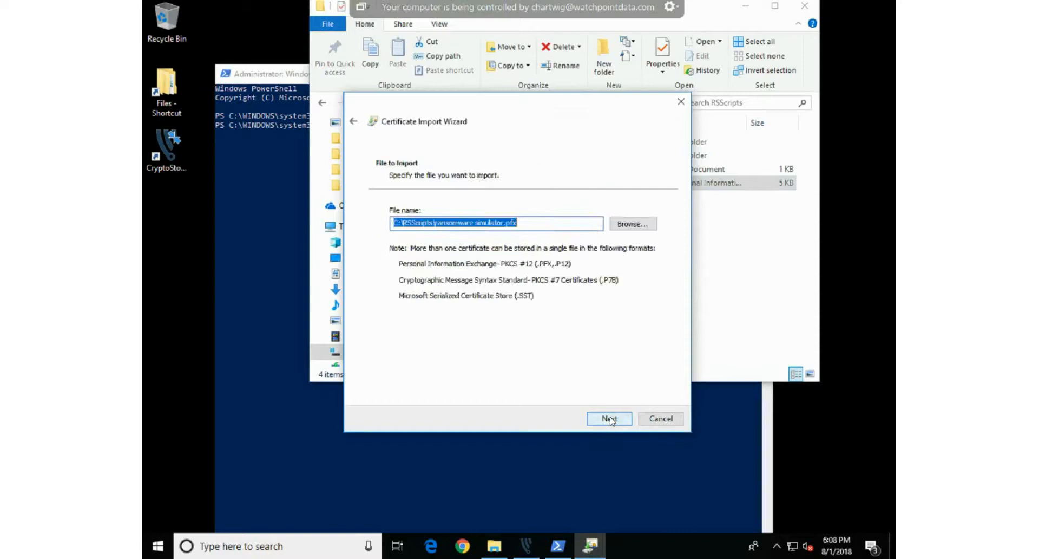
# Complete the Certificate Import Wizard, revealing and accepting the private key password.
pyautogui.click(609, 418)
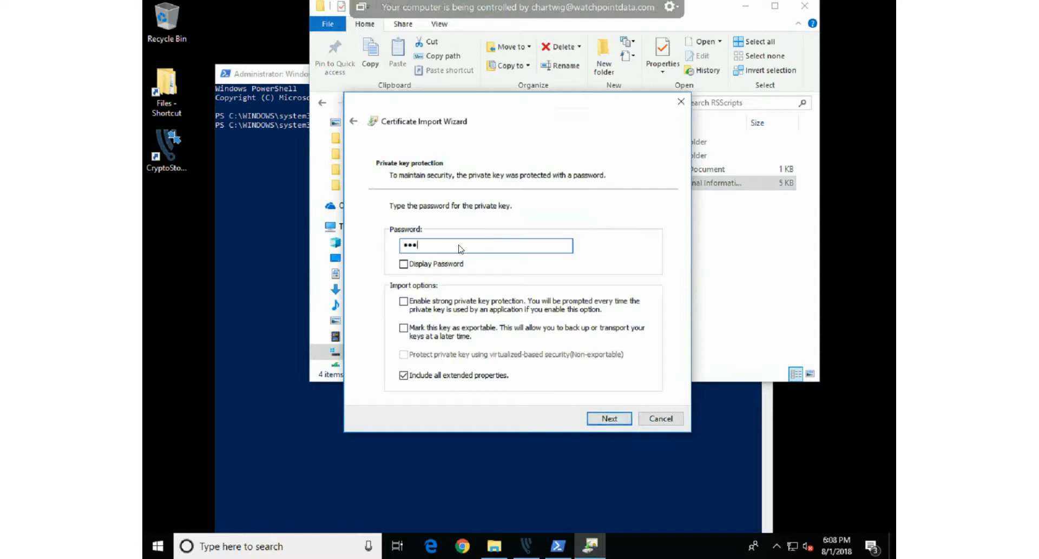
pyautogui.click(404, 263)
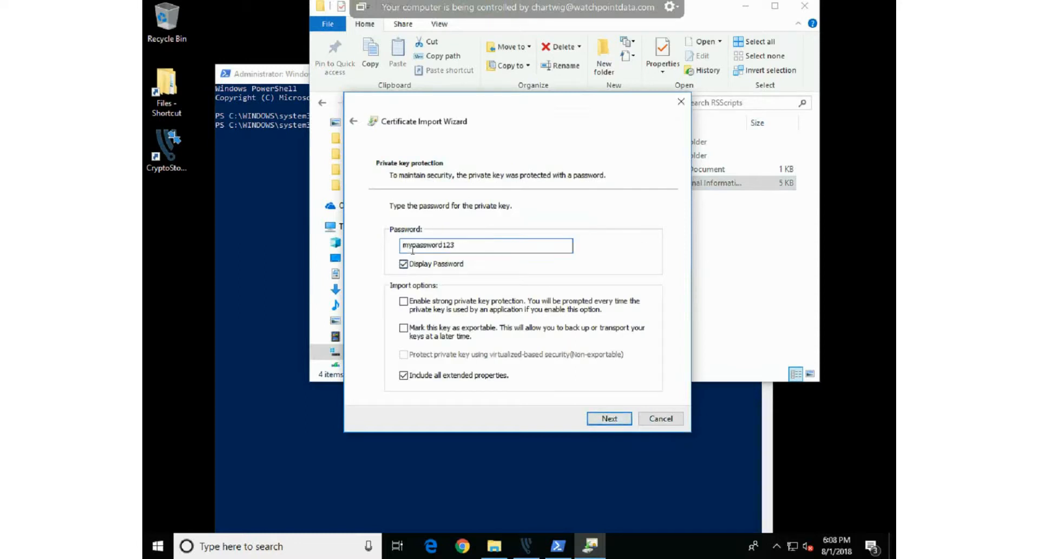
pyautogui.click(607, 418)
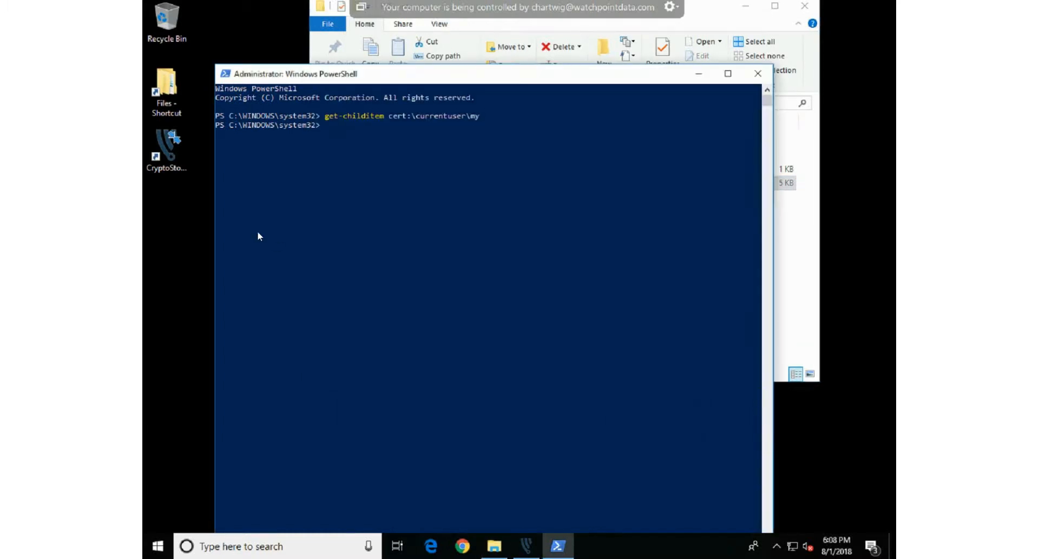
# Re-list the user's certificates and select the imported certificate's thumbprint.
pyautogui.press('Return')
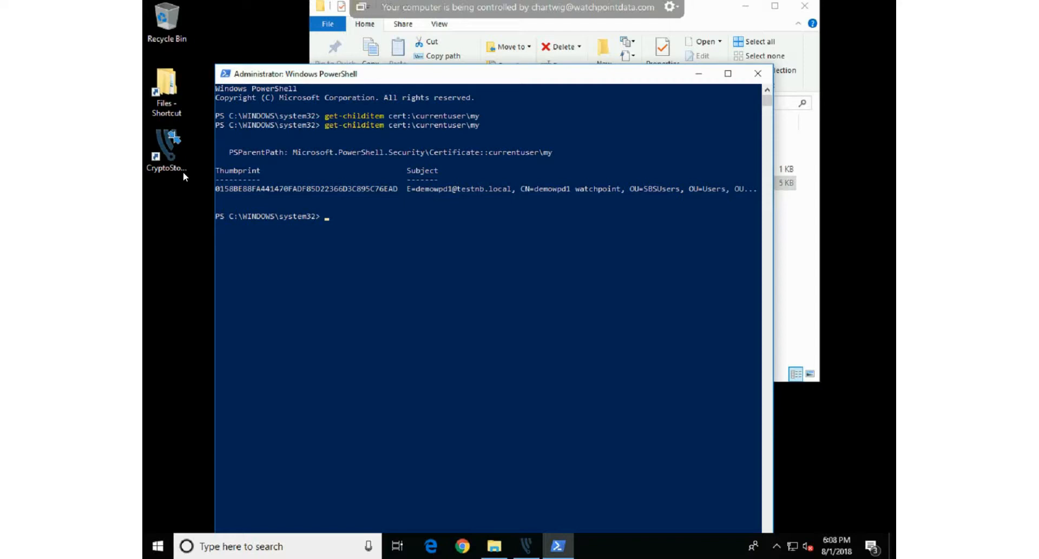
pyautogui.moveTo(216, 188); pyautogui.dragTo(399, 189)
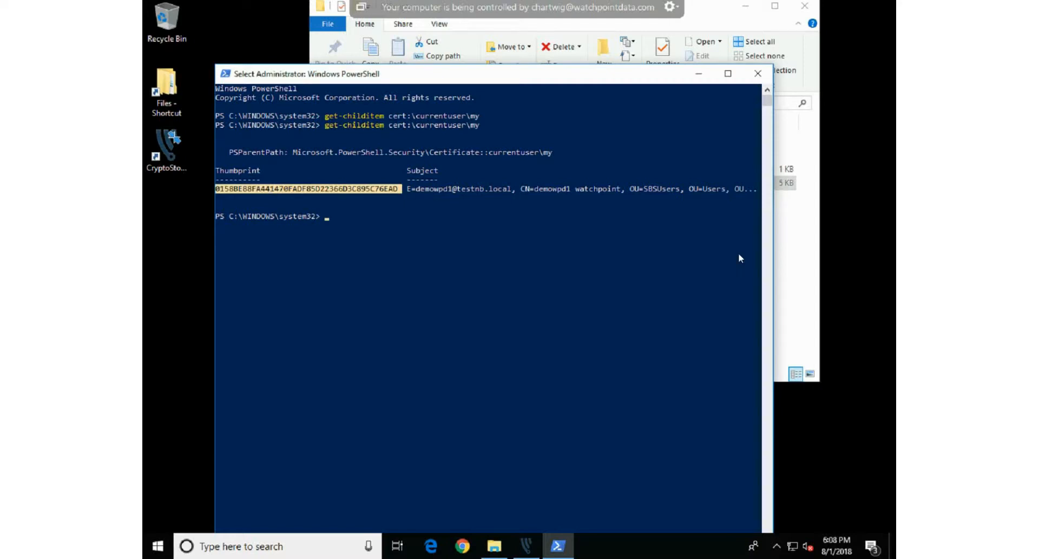
pyautogui.click(494, 545)
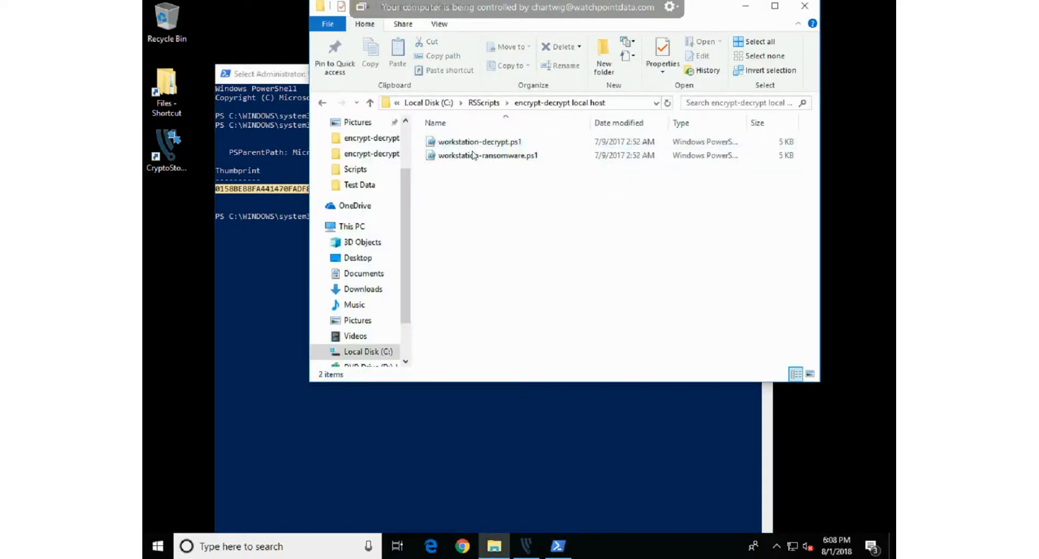
# Review workstation-decrypt.ps1 in PowerShell ISE, whose $Cert line uses the thumbprint.
pyautogui.click(488, 155)
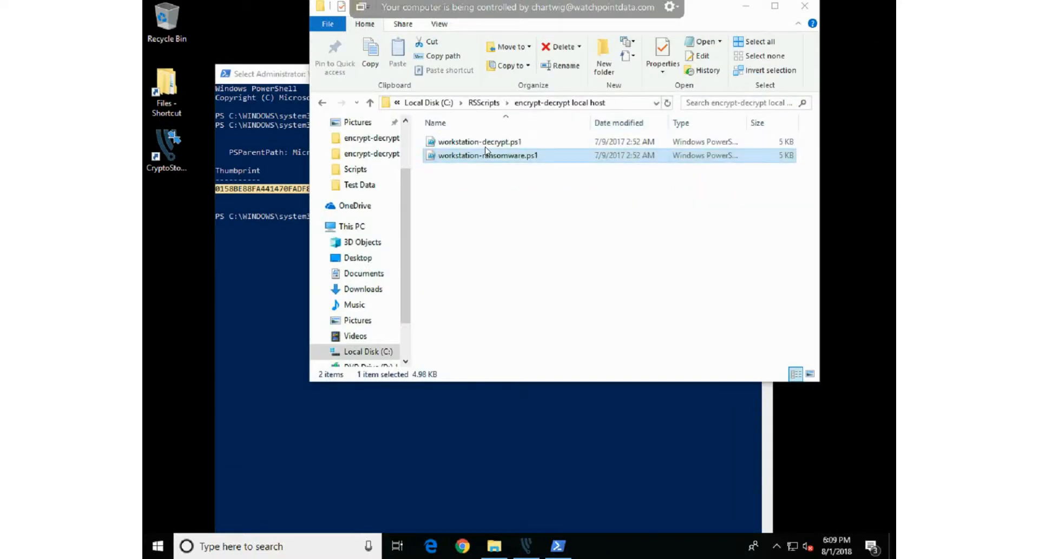
pyautogui.doubleClick(479, 141)
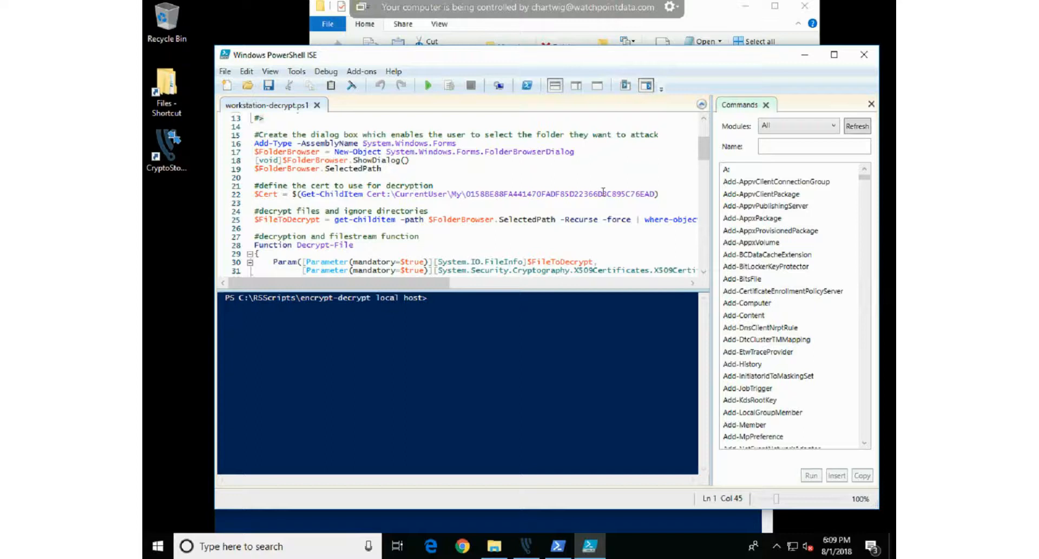
pyautogui.click(494, 546)
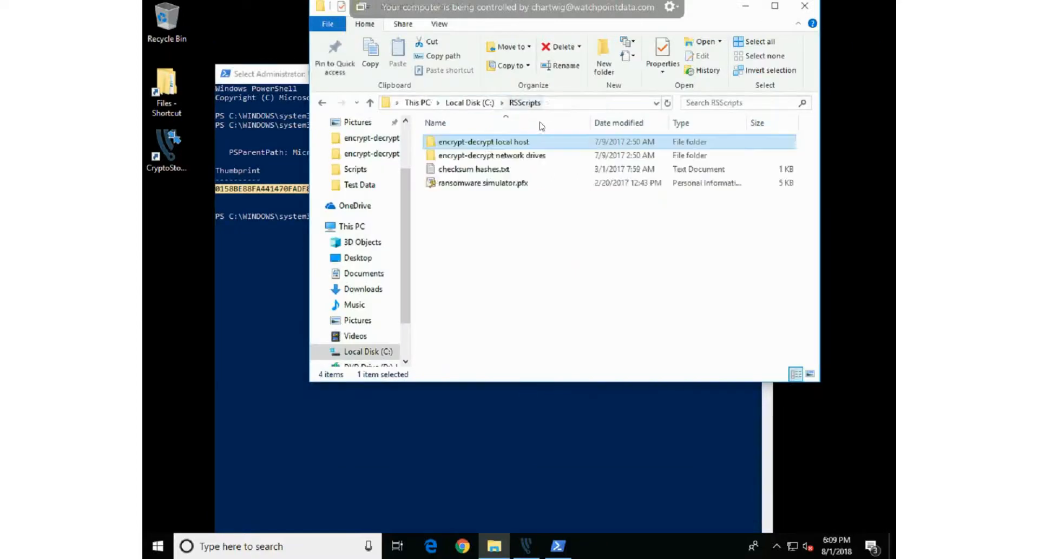
# Look over the encrypt-decrypt network drives scripts and return to the PowerShell console.
pyautogui.doubleClick(492, 155)
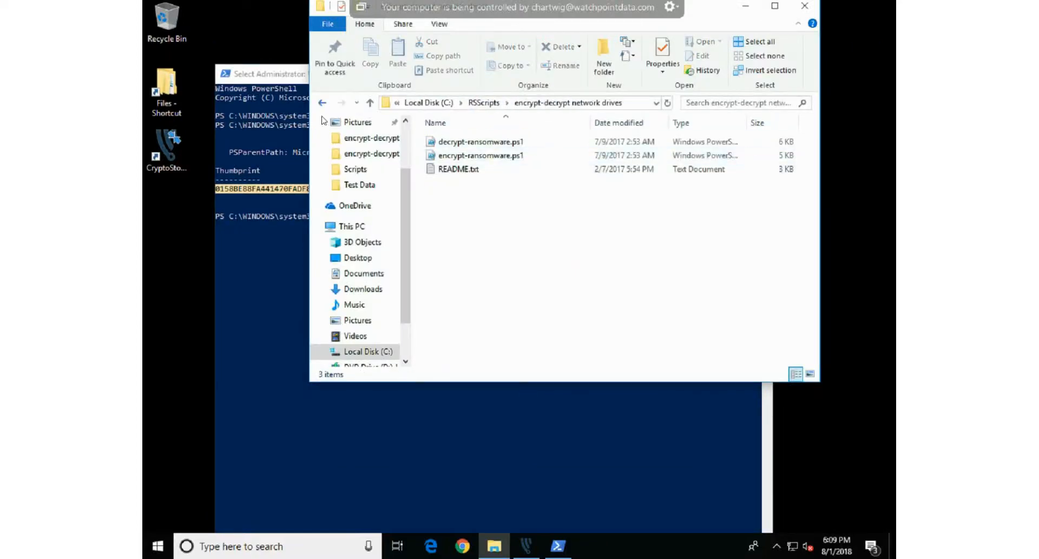
pyautogui.click(557, 546)
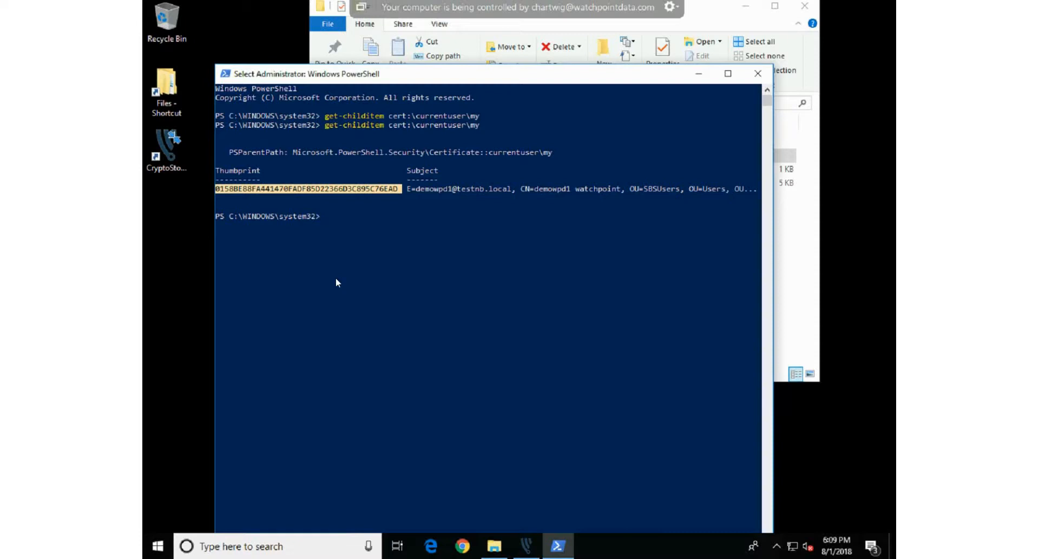
pyautogui.write('get')
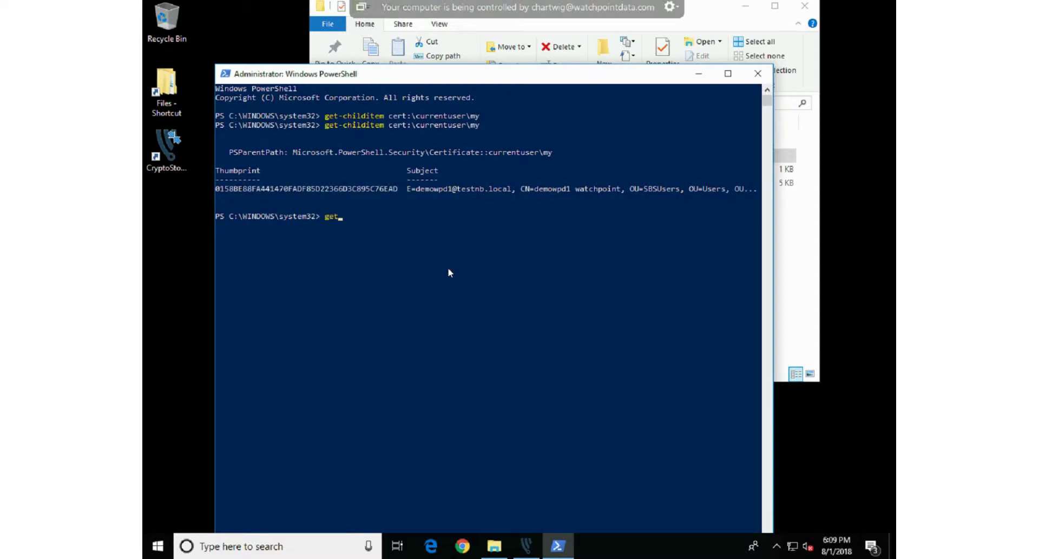
# Run get-executionpolicy, which reports Unrestricted.
pyautogui.write('@e')
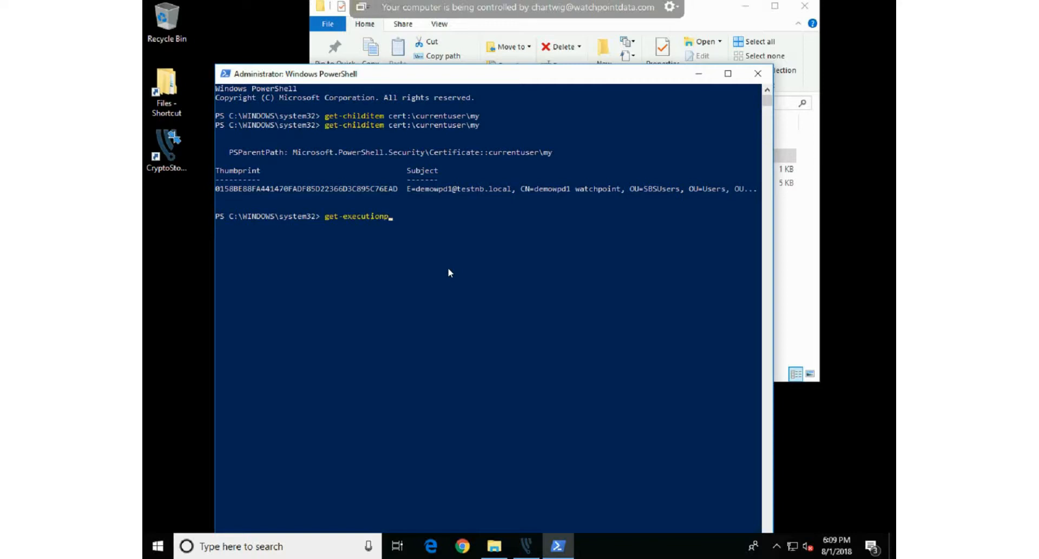
pyautogui.press('Return')
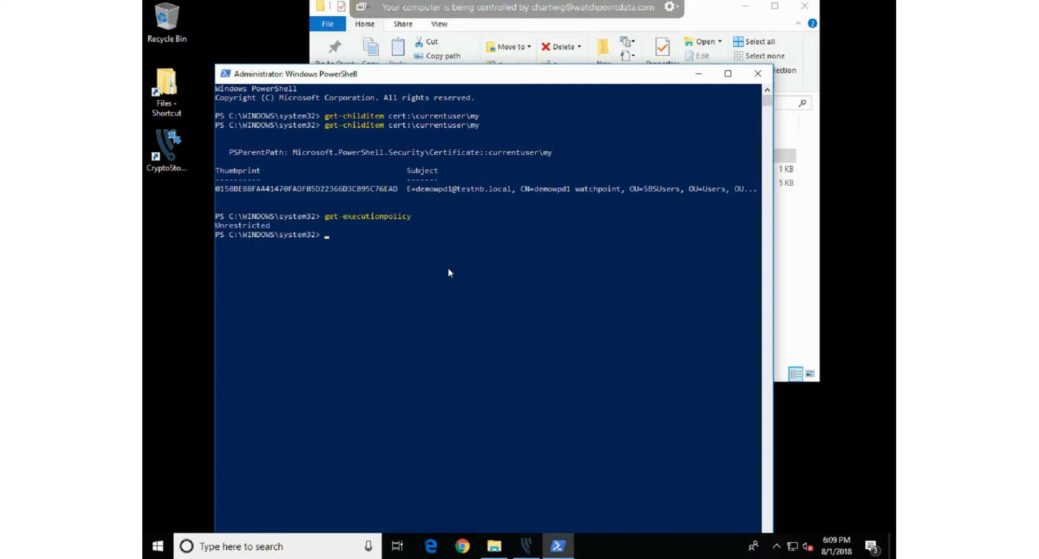
# Draft set-executionpolicy with unrestrict then bypass, and discard it unrun.
pyautogui.write('set-executionpo')
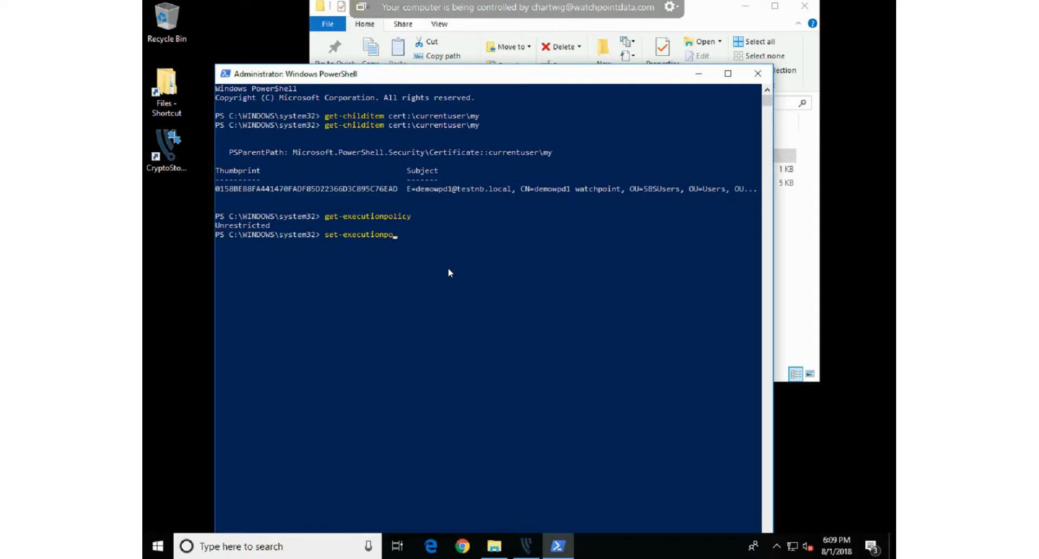
pyautogui.write('licy')
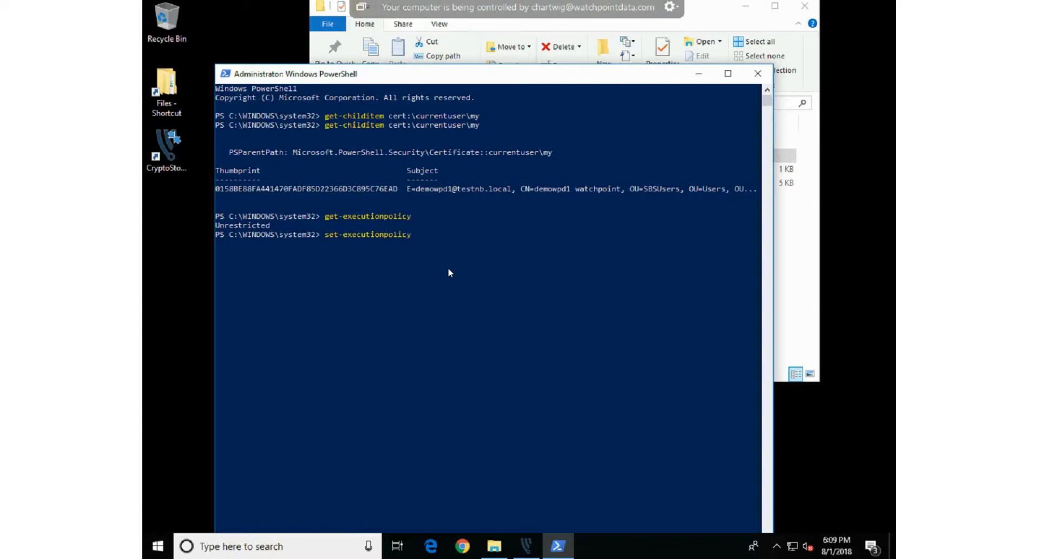
pyautogui.write('unrestrict')
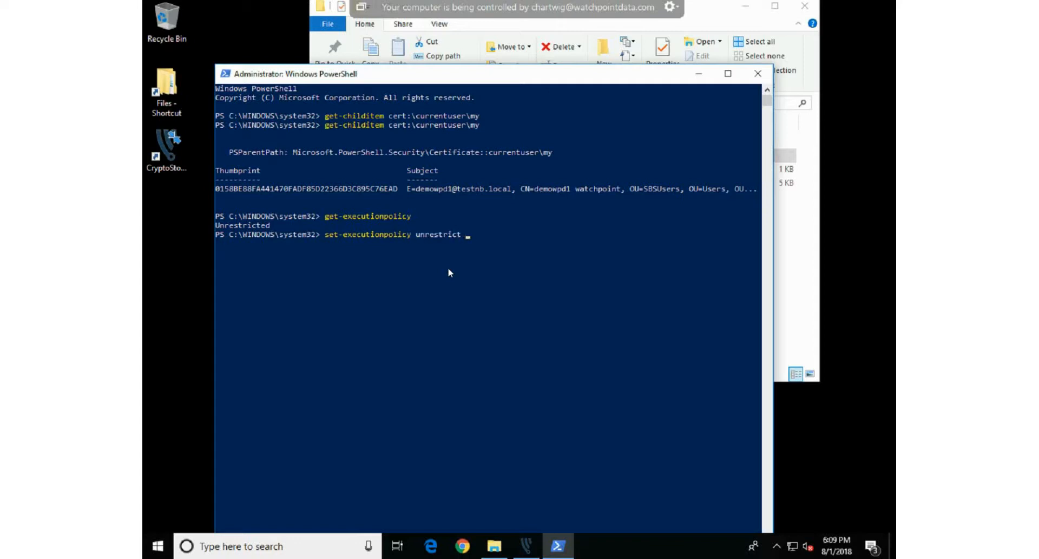
pyautogui.press('Backspace')
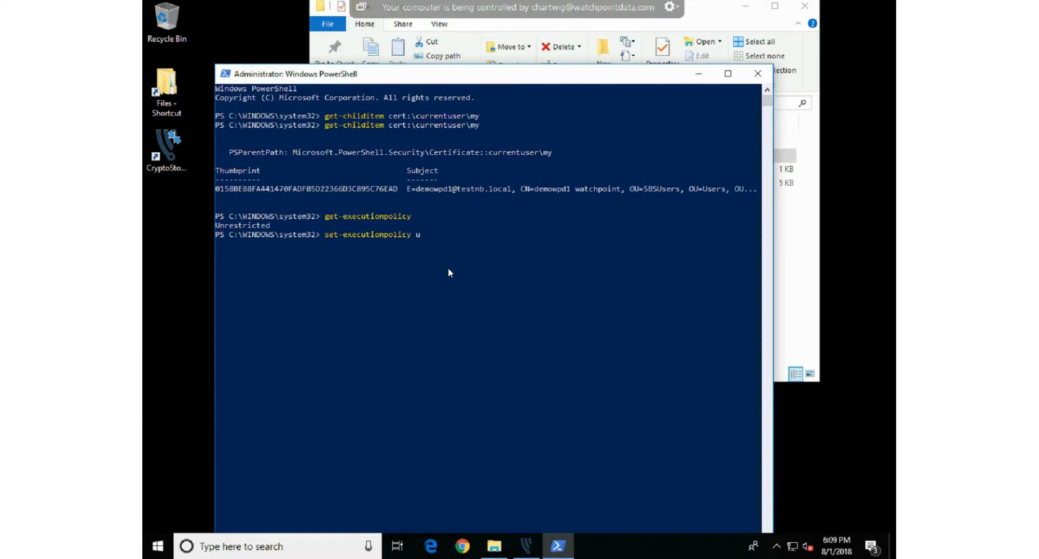
pyautogui.write('bypass')
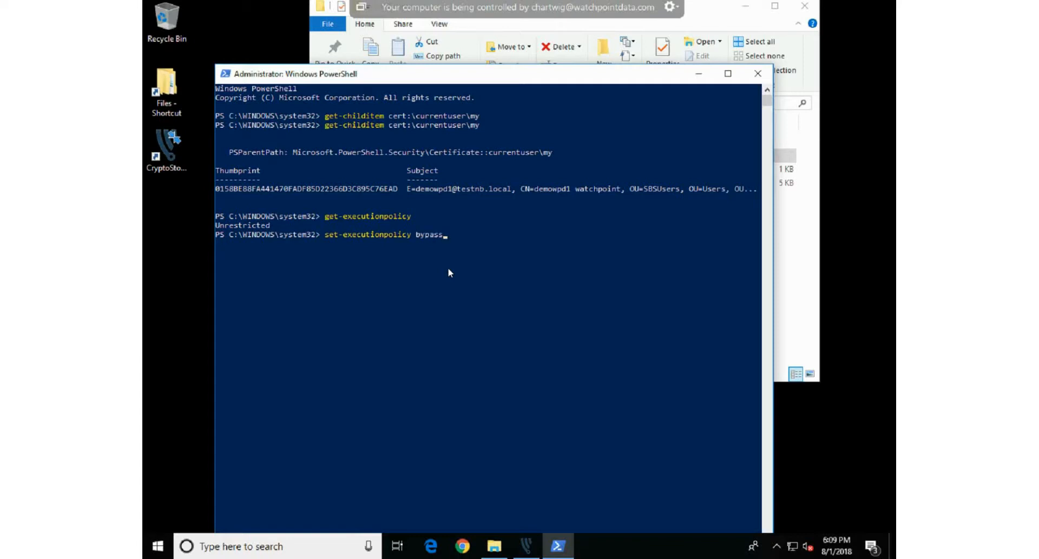
pyautogui.press('backspace')
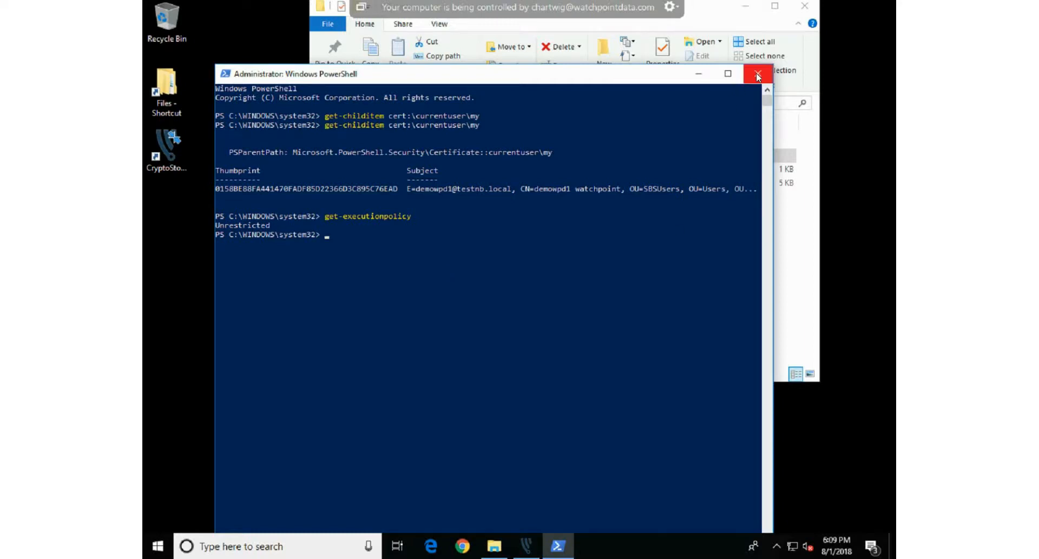
# Create Test.txt in TestData2 reading 'This is an unencrypted document.' and save it.
pyautogui.click(758, 73)
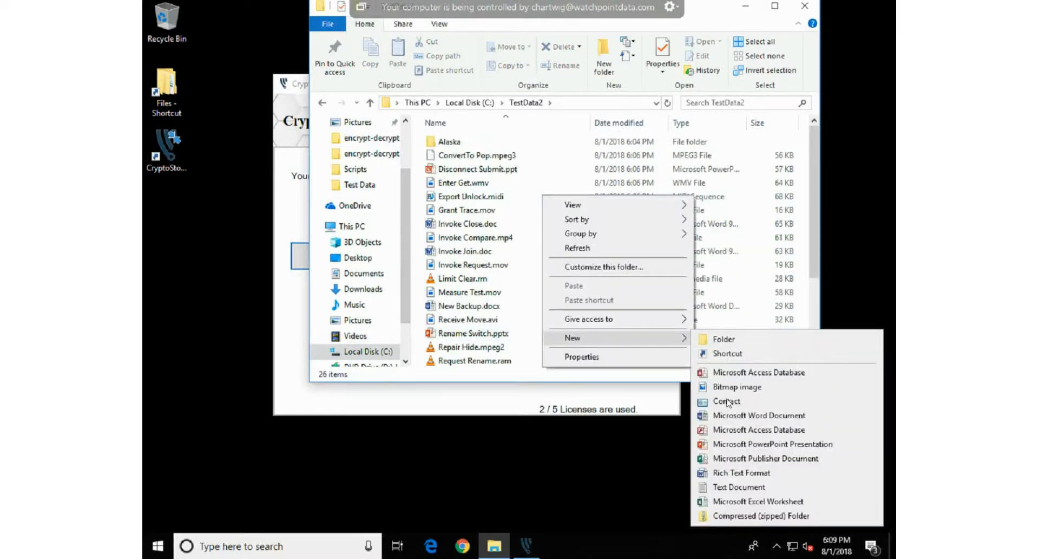
pyautogui.click(739, 486)
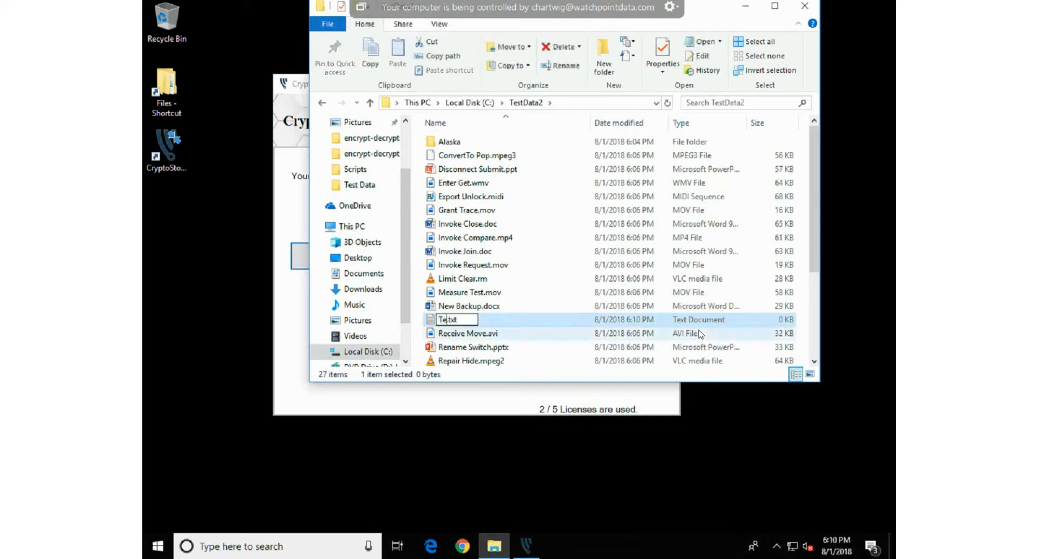
pyautogui.doubleClick(448, 318)
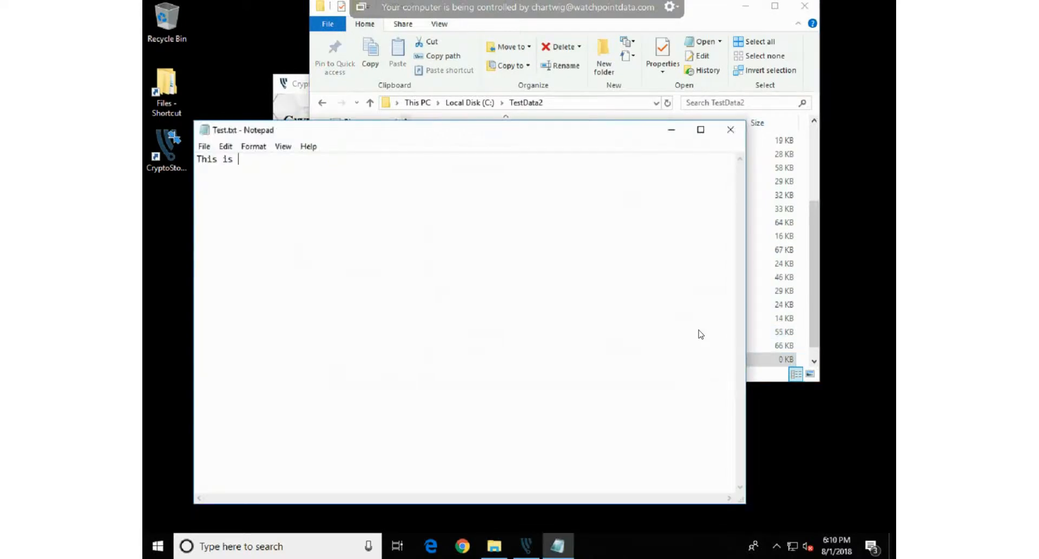
pyautogui.write('an unencrypted docu')
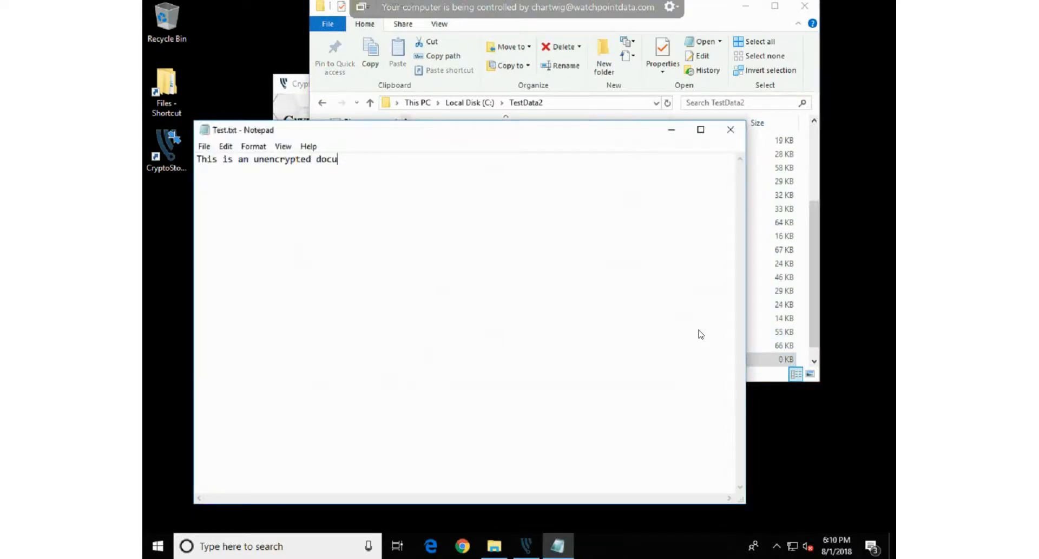
pyautogui.write('ment.')
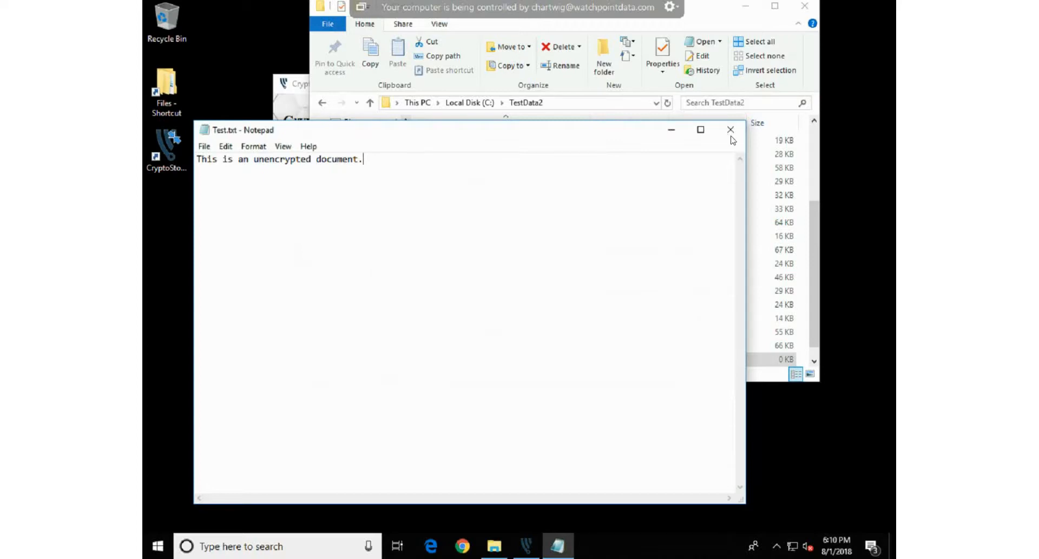
pyautogui.click(731, 129)
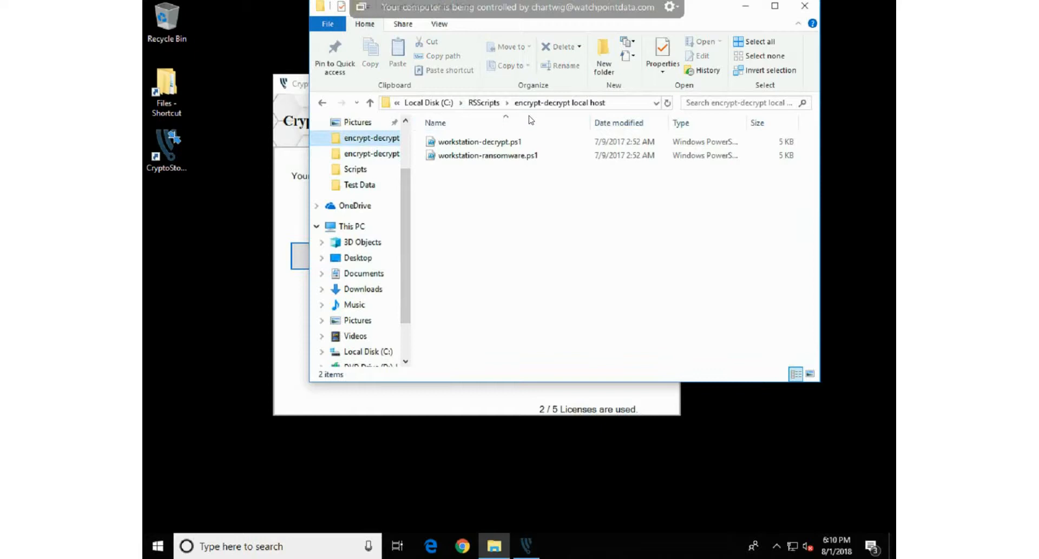
# Run workstation-ransomware.ps1 with PowerShell on TestData2, then view the encrypted files.
pyautogui.rightClick(487, 155)
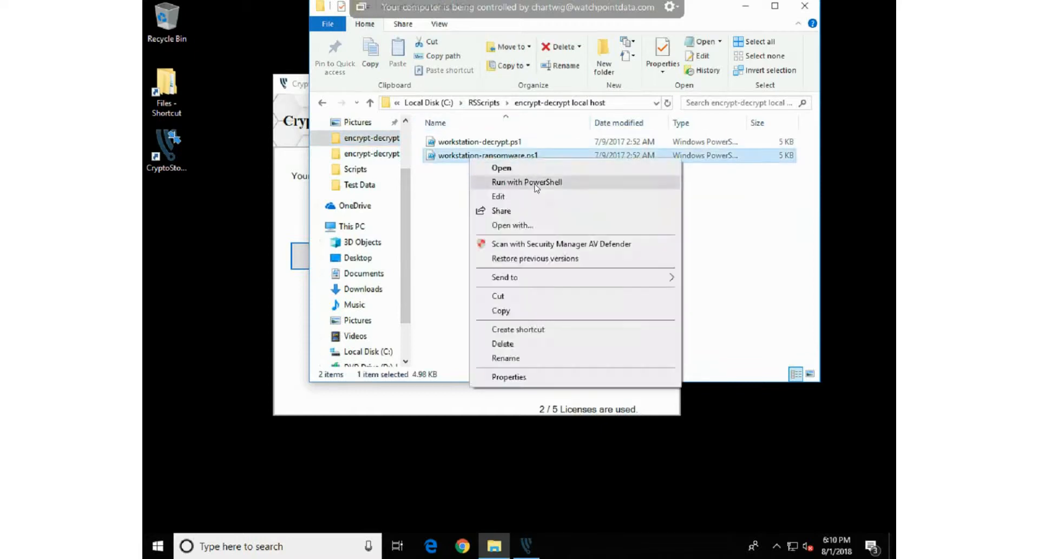
pyautogui.click(528, 182)
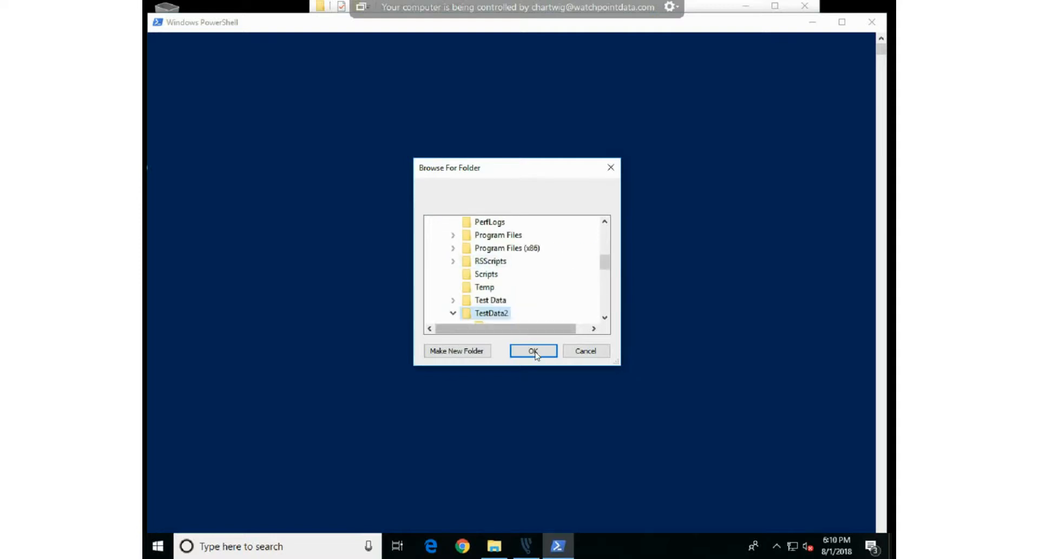
pyautogui.click(533, 351)
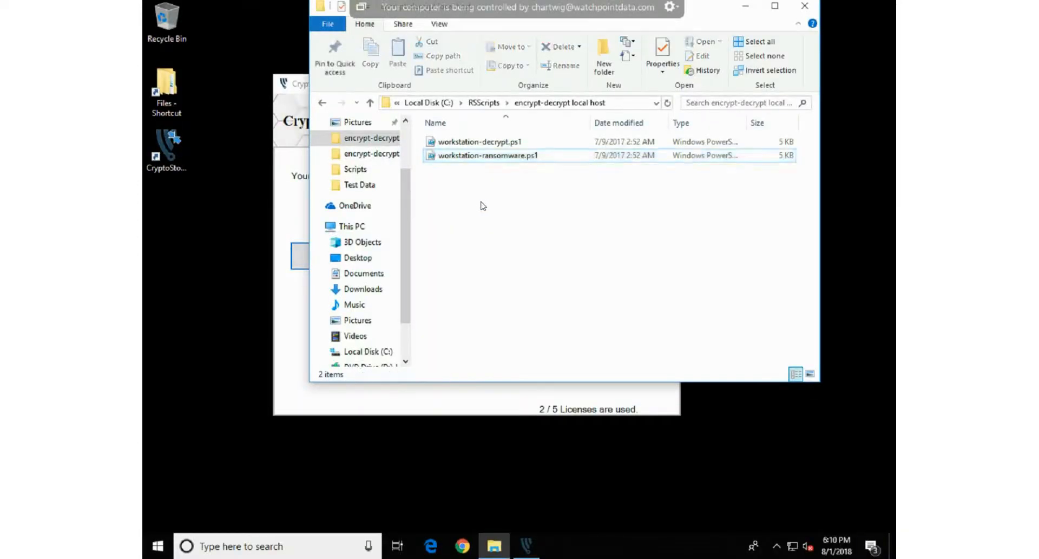
pyautogui.click(430, 101)
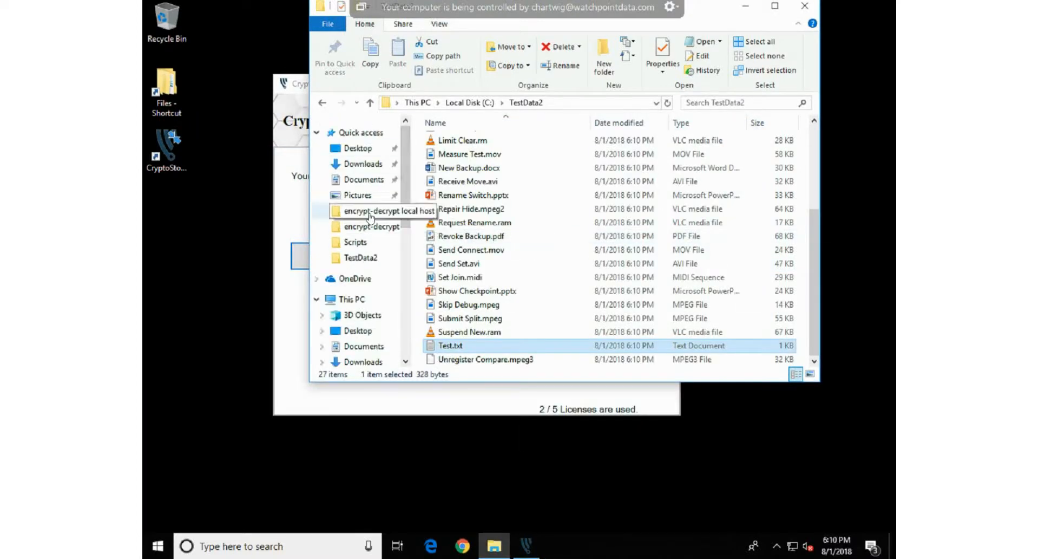
# Run workstation-decrypt.ps1 with PowerShell and pick the TestData2 folder.
pyautogui.rightClick(478, 141)
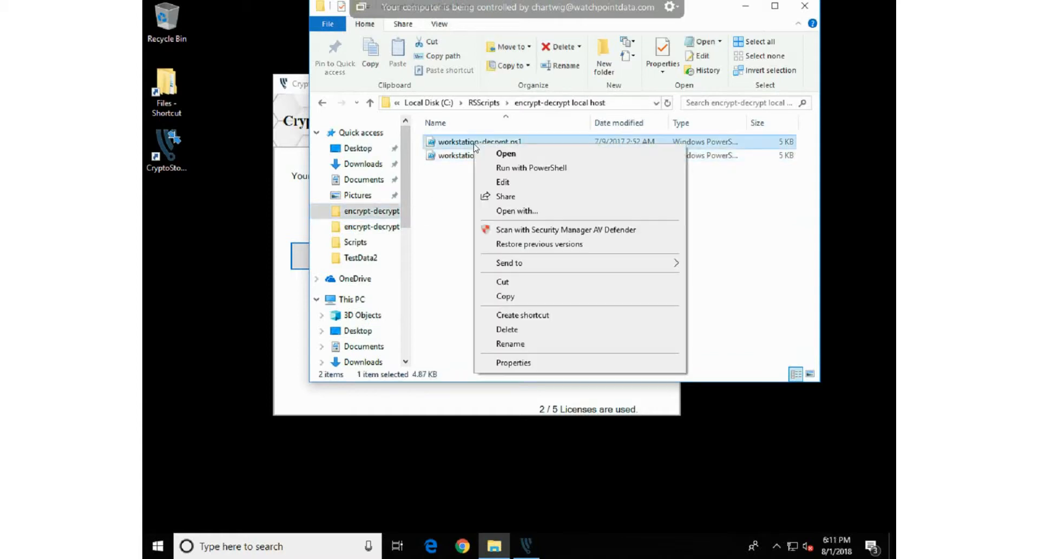
pyautogui.click(531, 167)
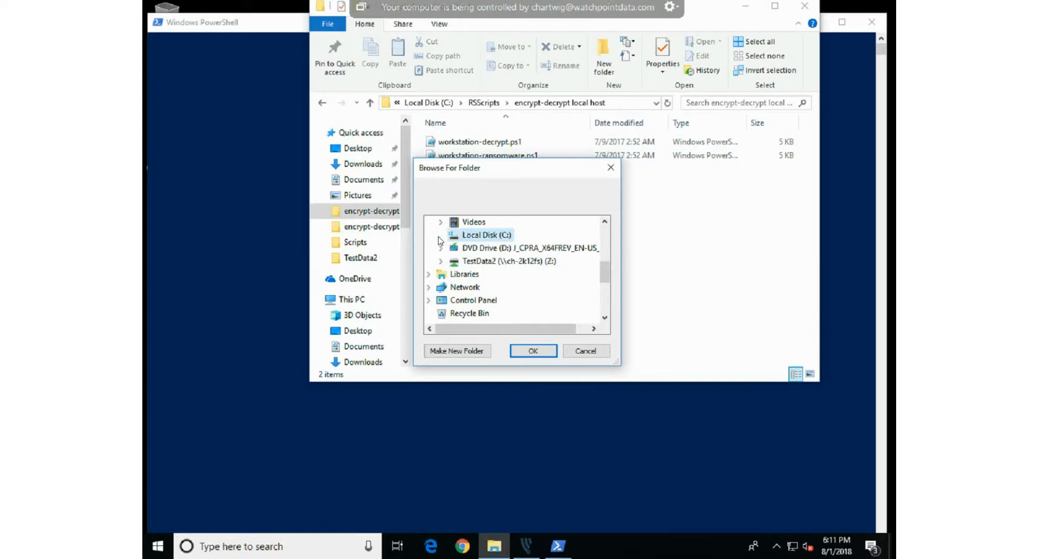
pyautogui.click(532, 351)
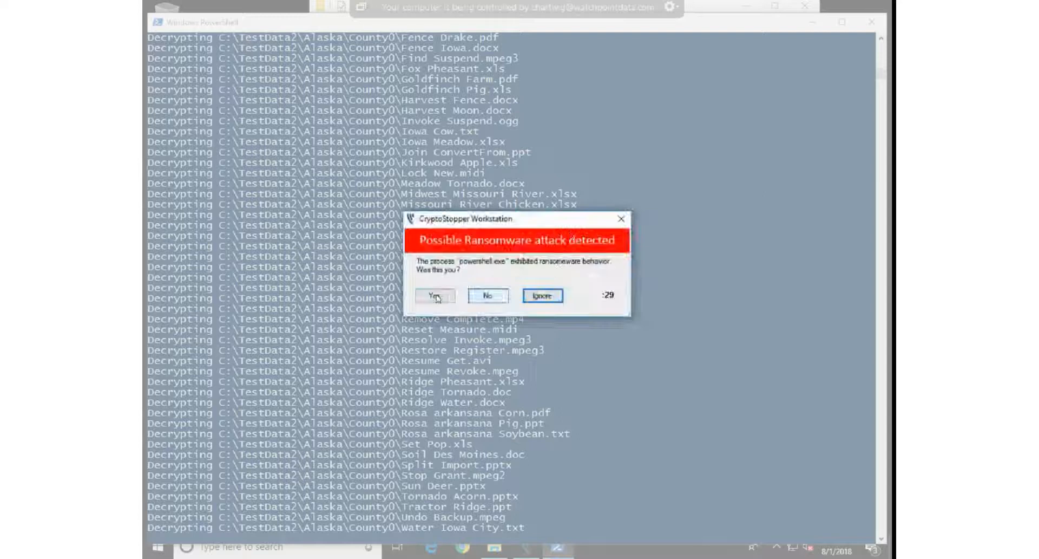
# Confirm the CryptoStopper ransomware alert as intentional and close File Explorer.
pyautogui.click(435, 295)
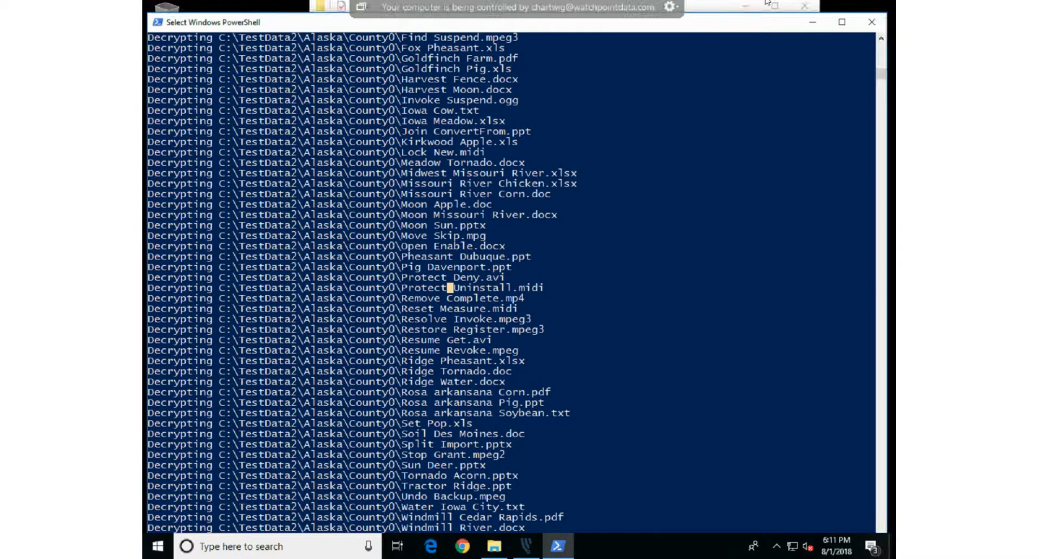
pyautogui.moveTo(872, 22)
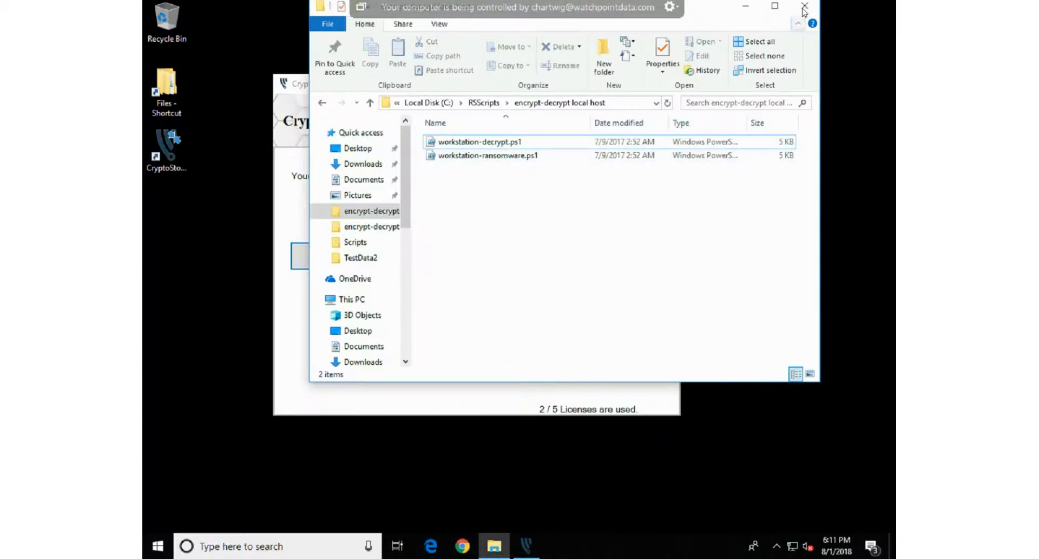
pyautogui.click(805, 7)
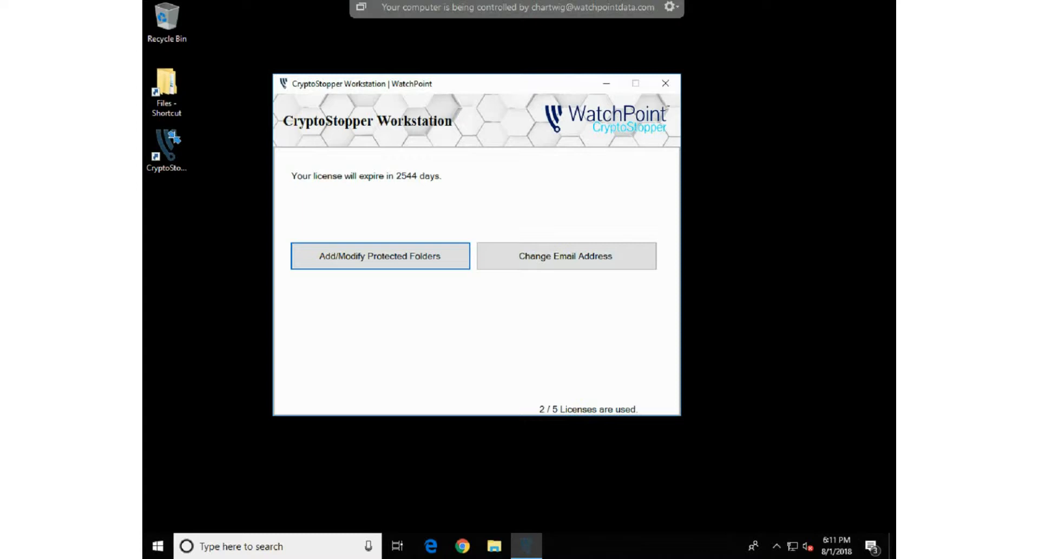